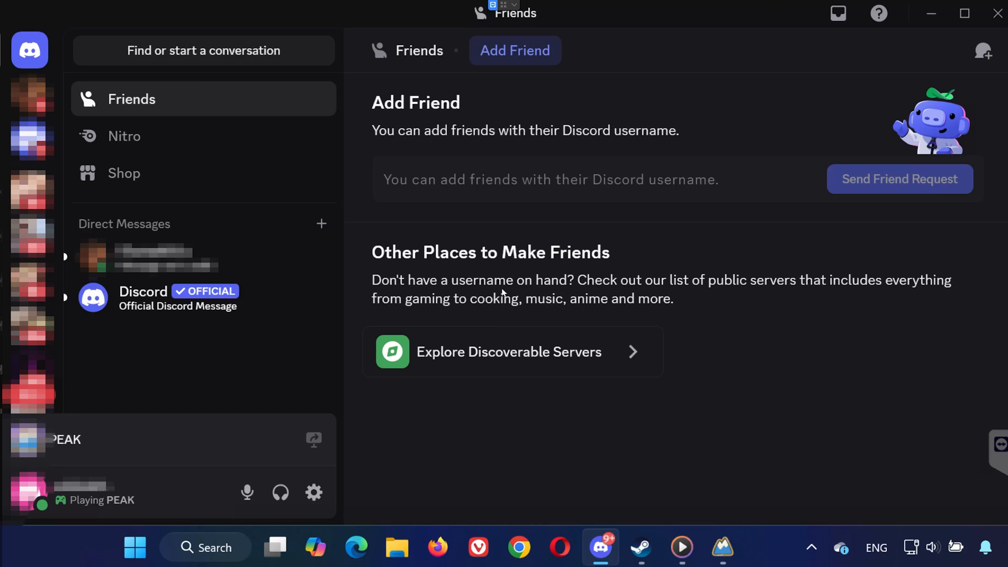
{"action": "mouse_move", "coordinate": [459, 283]}
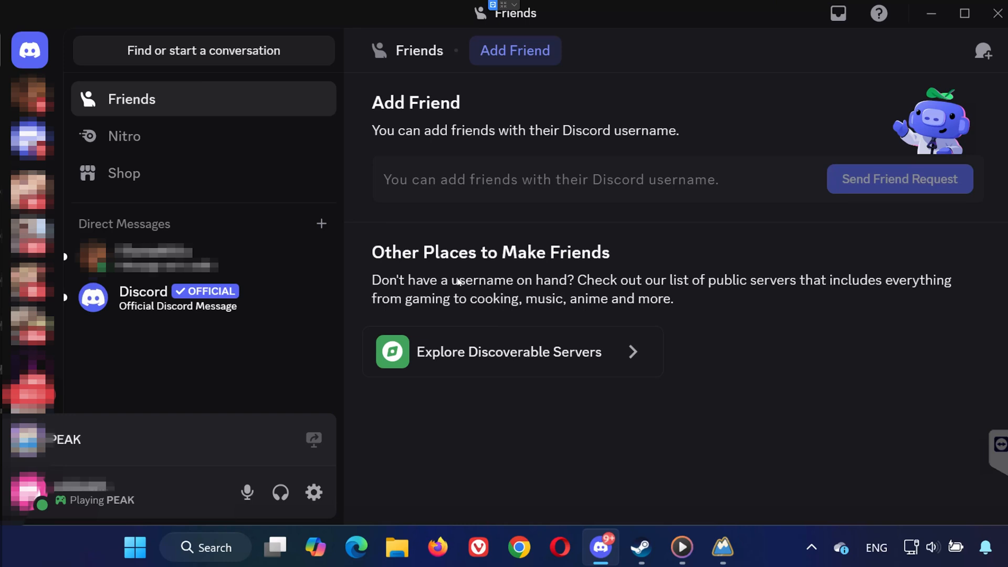
{"action": "mouse_move", "coordinate": [439, 291]}
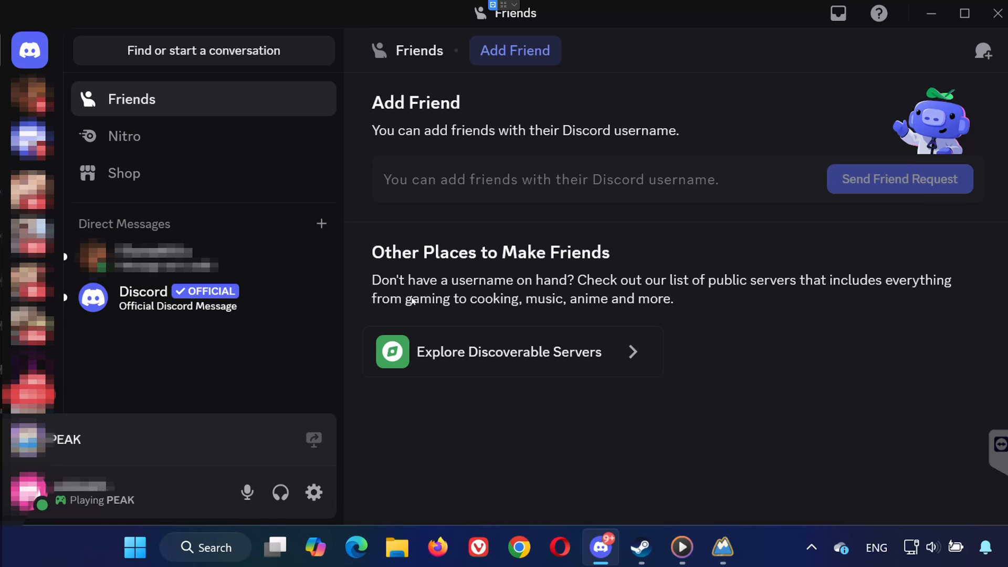
{"action": "mouse_move", "coordinate": [414, 301]}
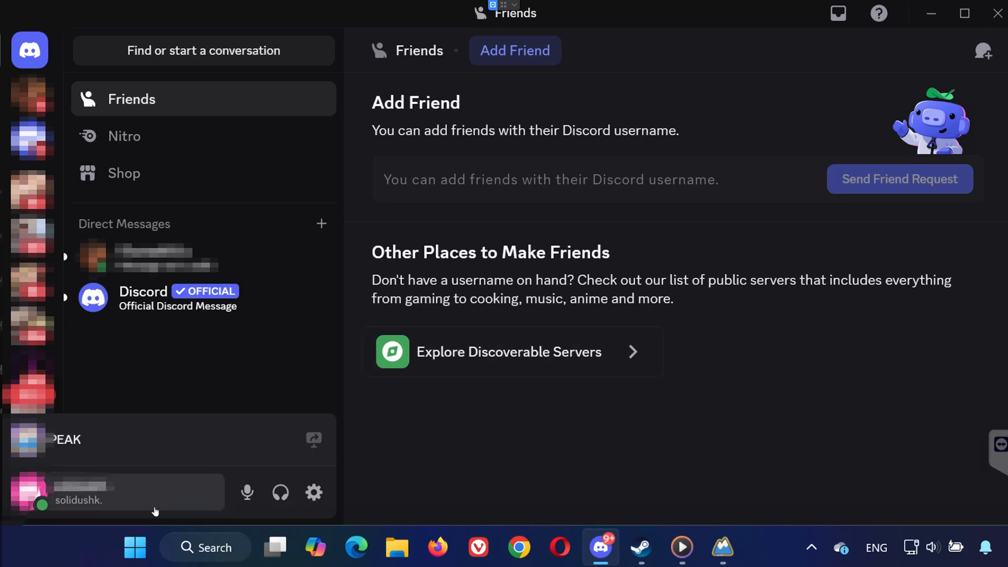
- Reach the Activity Settings section of Discord's user settings sidebar
{"action": "left_click", "coordinate": [314, 494]}
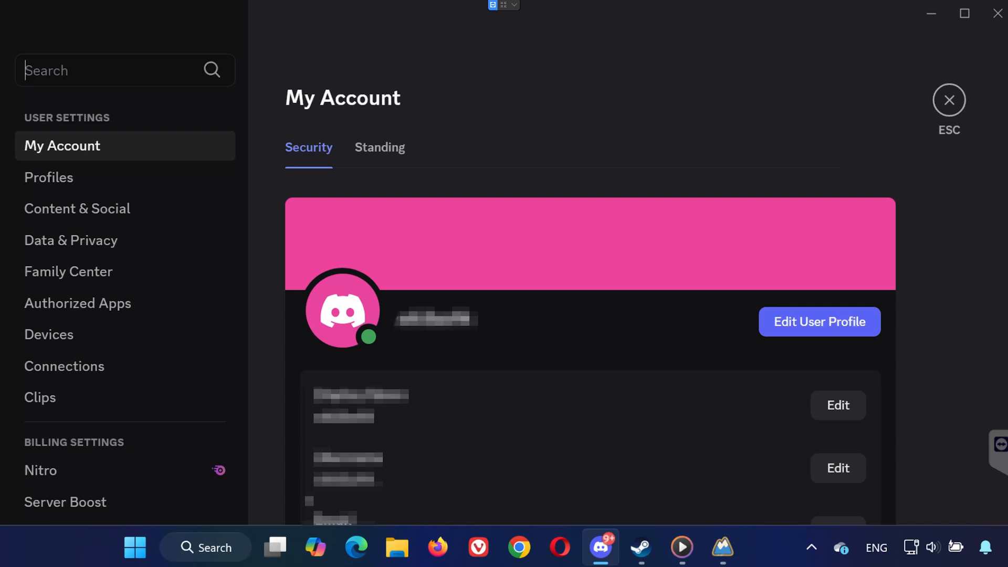
{"action": "scroll", "scroll_direction": "down", "scroll_amount": 3}
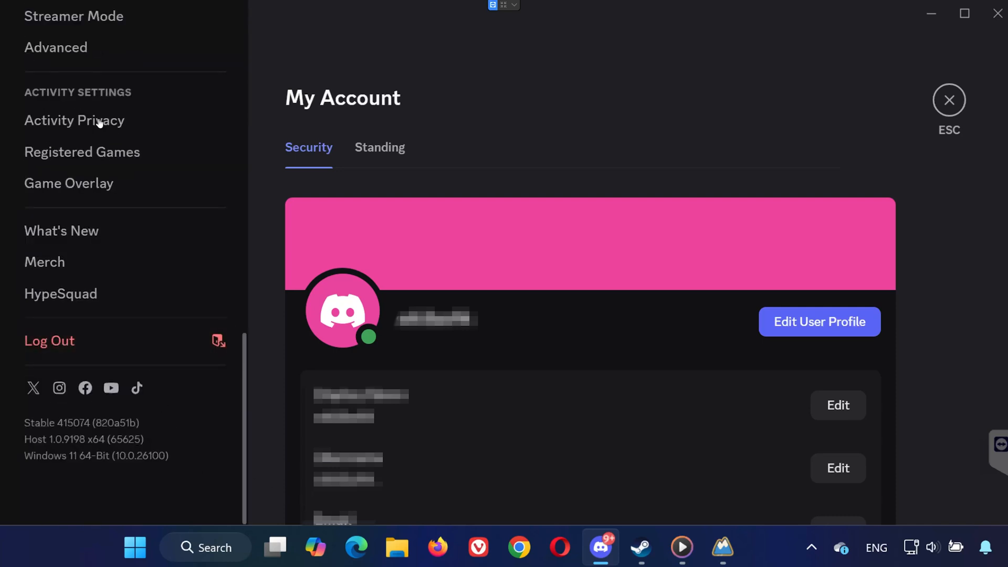
- In Activity Privacy, switch off detected-activity sharing and large-server activity status sharing
{"action": "left_click", "coordinate": [74, 121]}
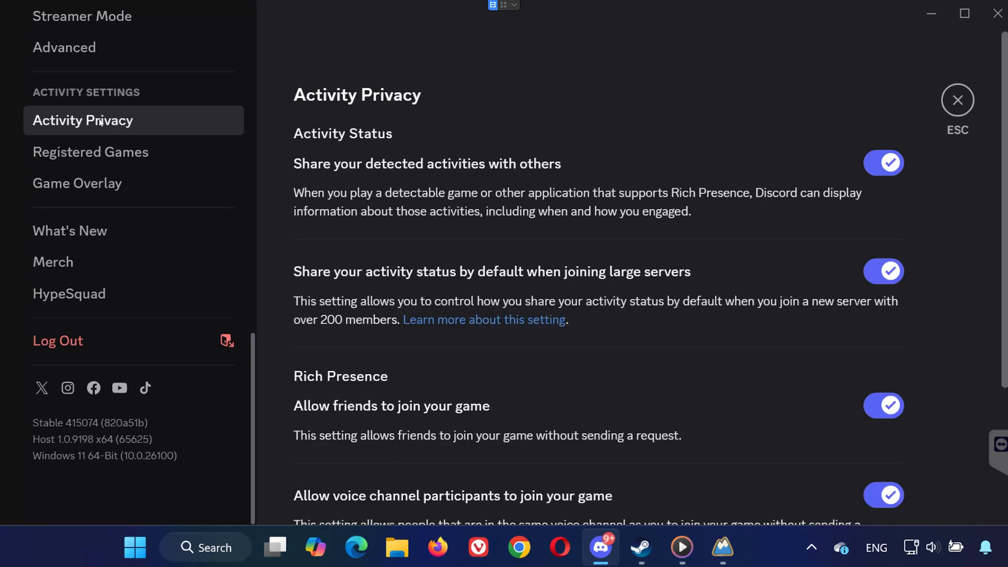
{"action": "mouse_move", "coordinate": [411, 178]}
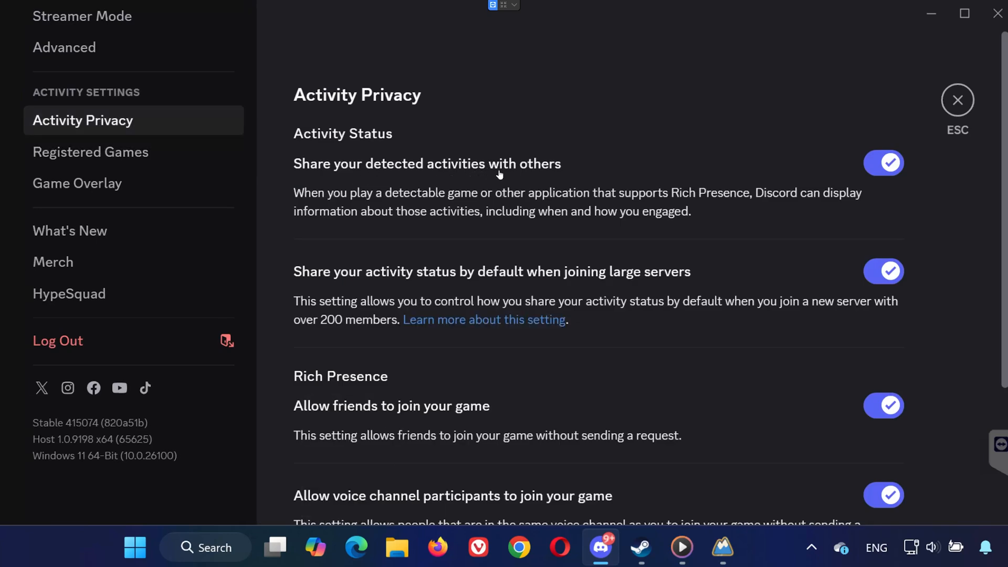
{"action": "mouse_move", "coordinate": [659, 276]}
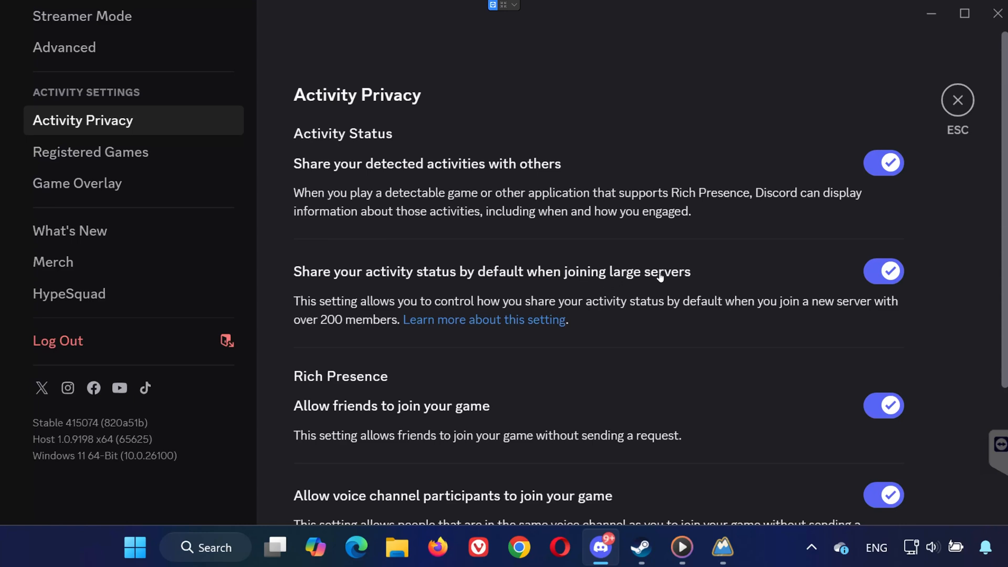
{"action": "left_click", "coordinate": [884, 163]}
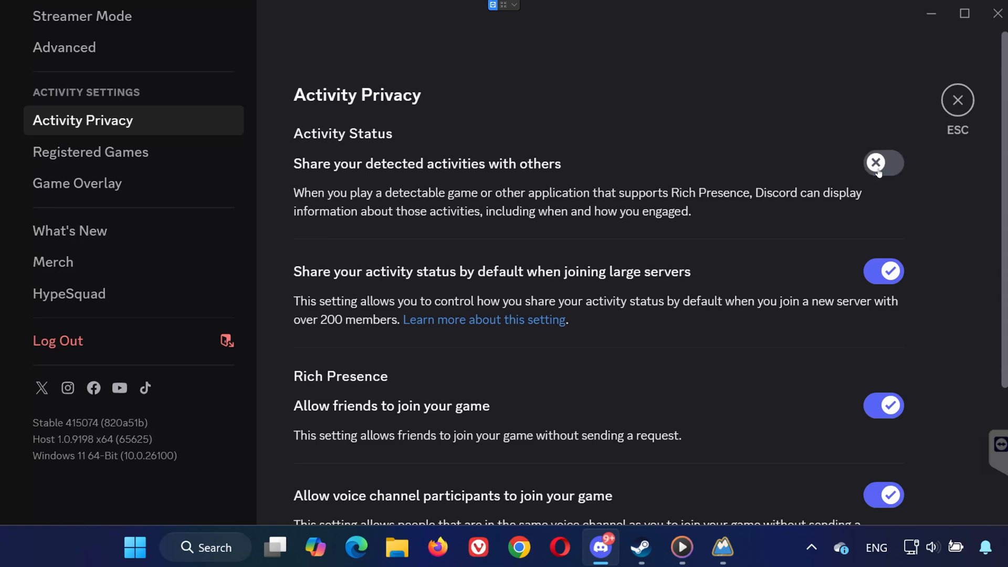
{"action": "left_click", "coordinate": [884, 271]}
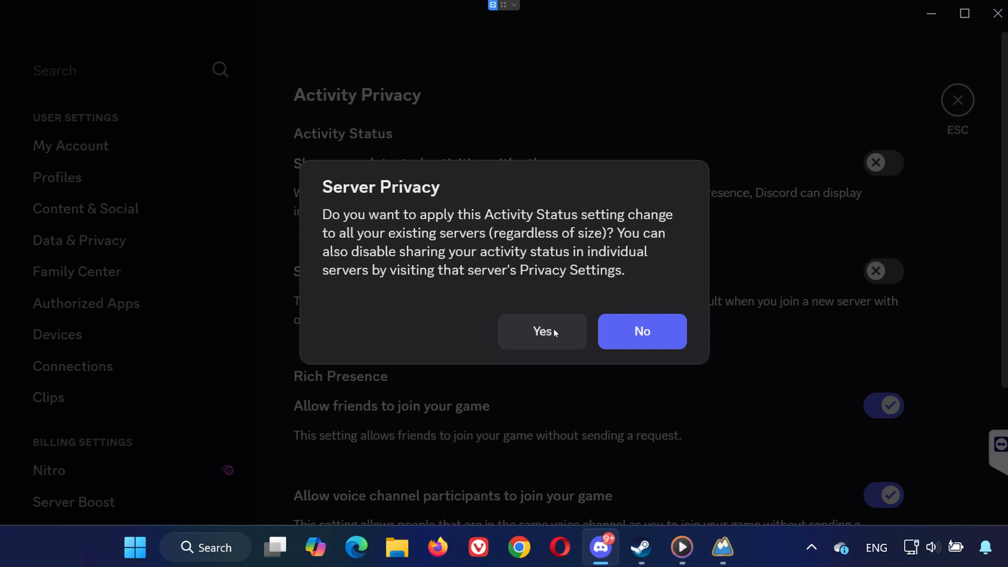
- Confirm Yes in the Server Privacy prompt to apply the change to all servers
{"action": "left_click", "coordinate": [642, 331]}
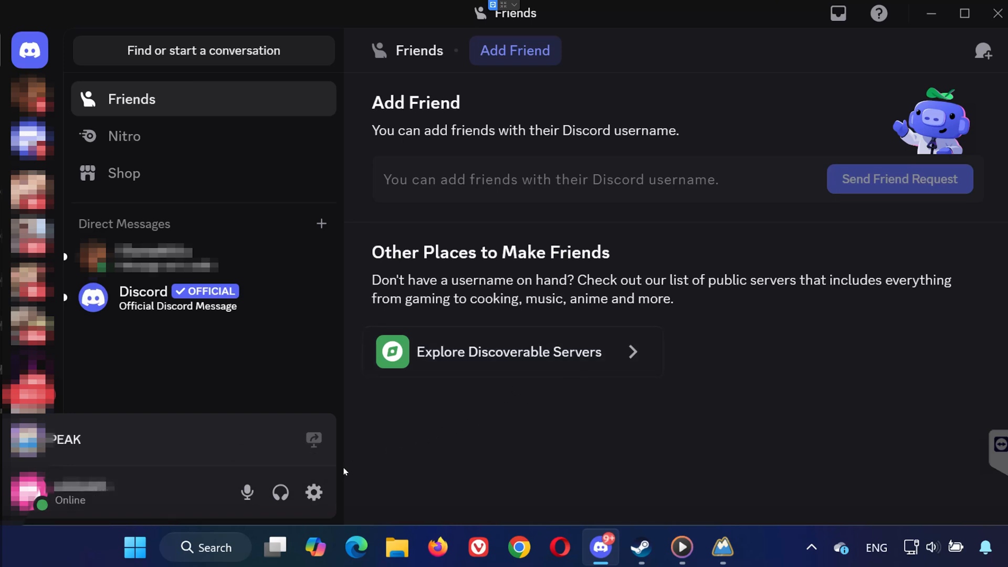
- In Registered Games, disable detection for PEAK and return to the Friends page
{"action": "left_click", "coordinate": [314, 493]}
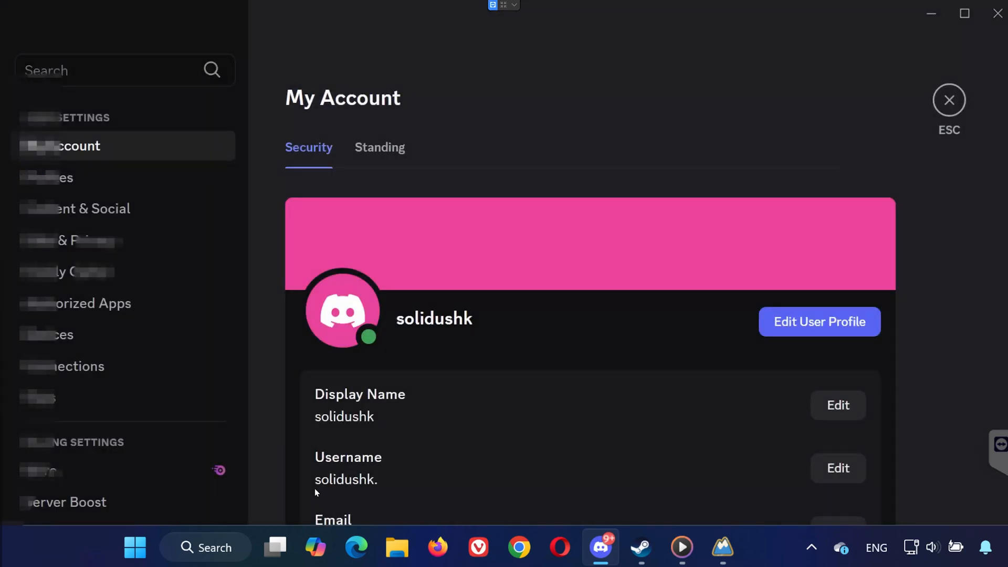
{"action": "left_click", "coordinate": [105, 151]}
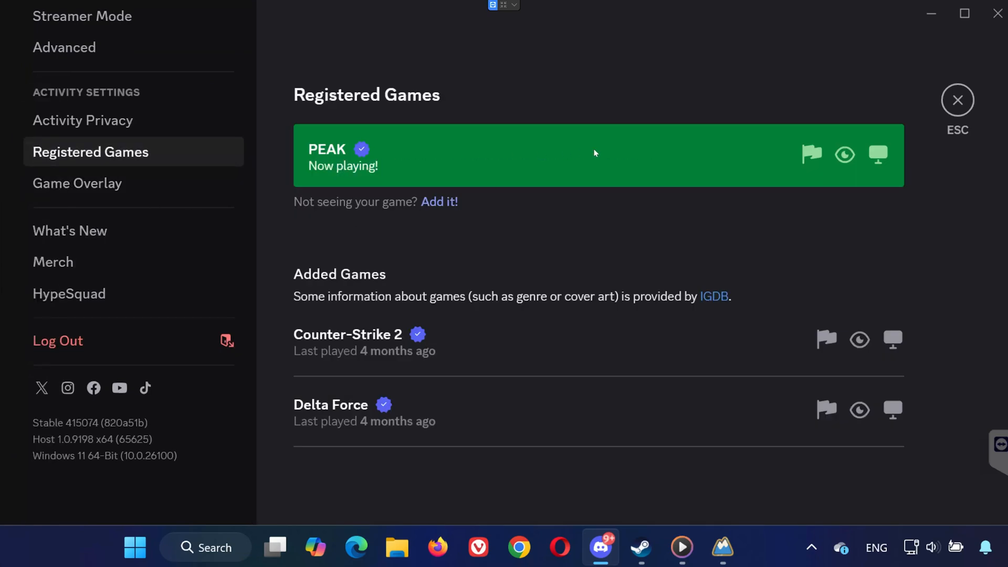
{"action": "mouse_move", "coordinate": [693, 158]}
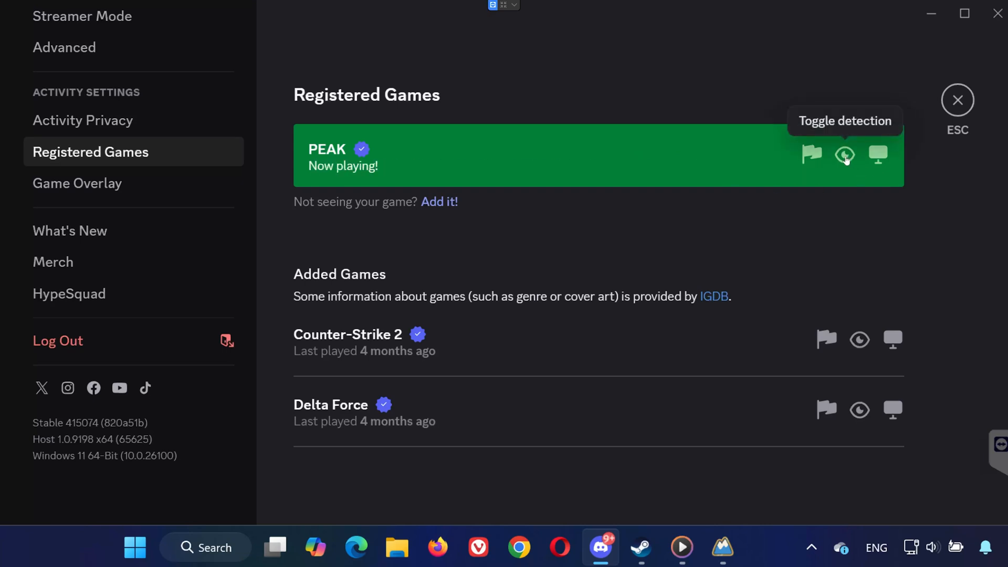
{"action": "left_click", "coordinate": [845, 154]}
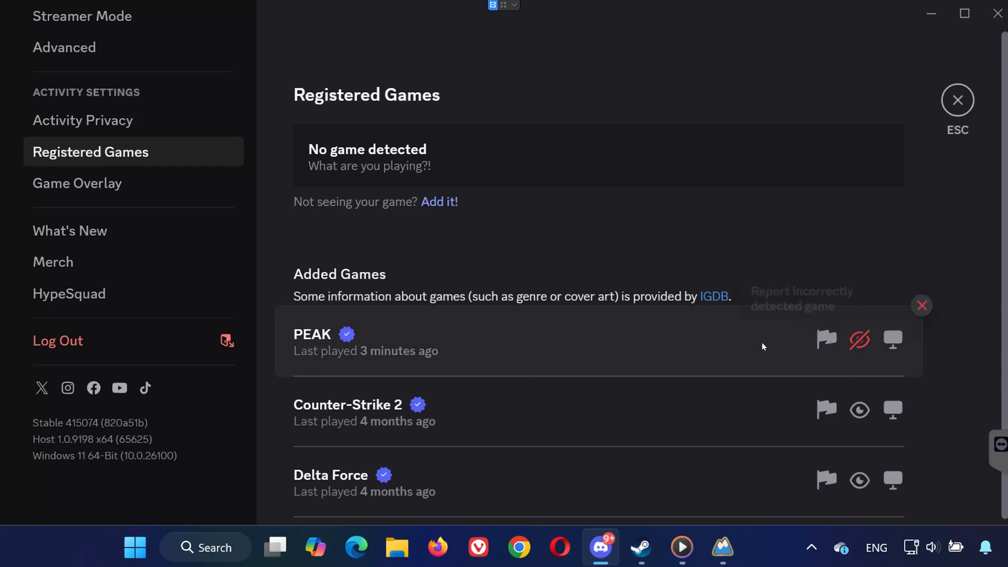
{"action": "mouse_move", "coordinate": [860, 340]}
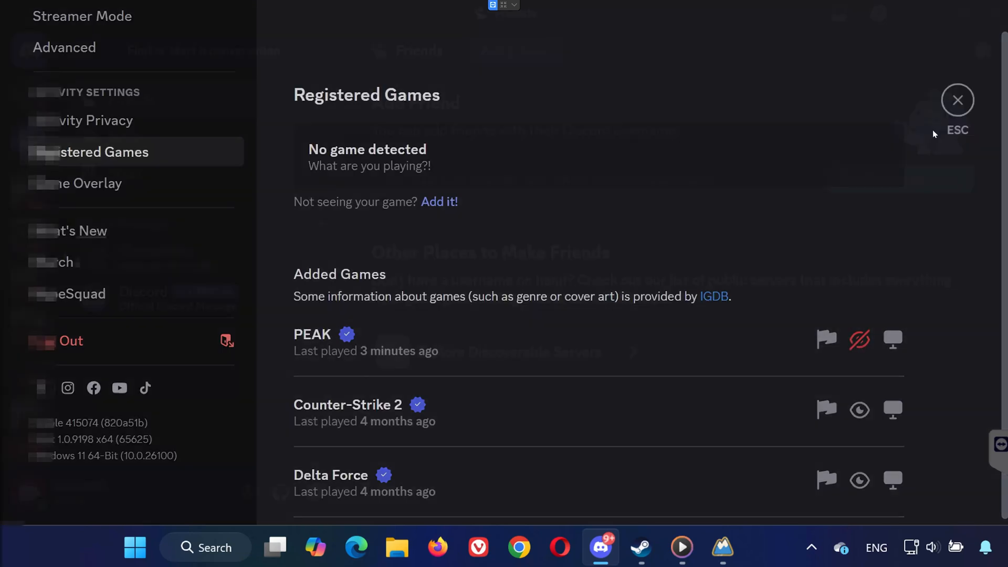
{"action": "left_click", "coordinate": [958, 100]}
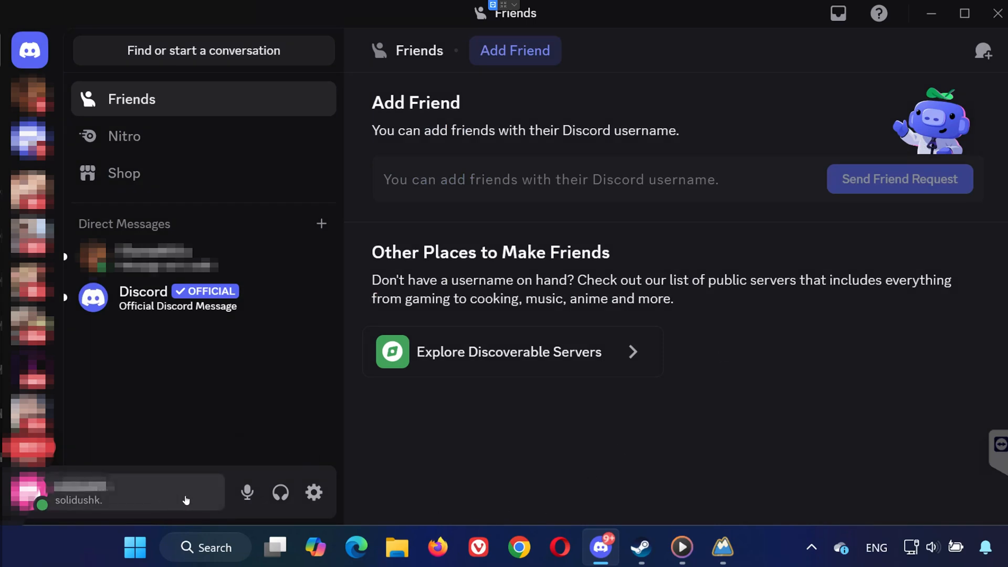